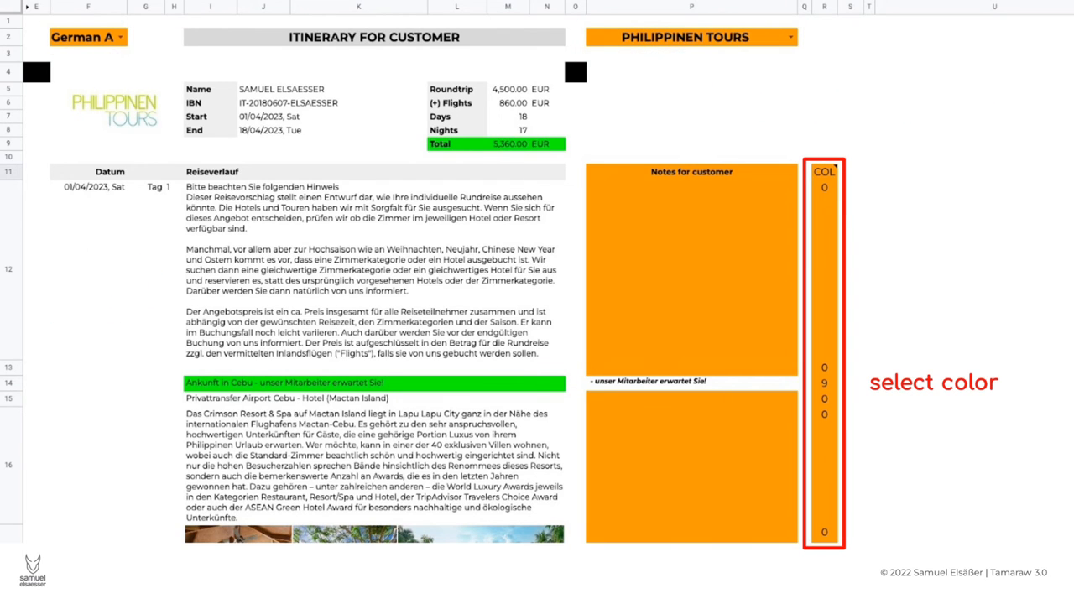
Step: Switch to the Search sheet listing product codes by country, type, region and agent text
left_click(824, 383)
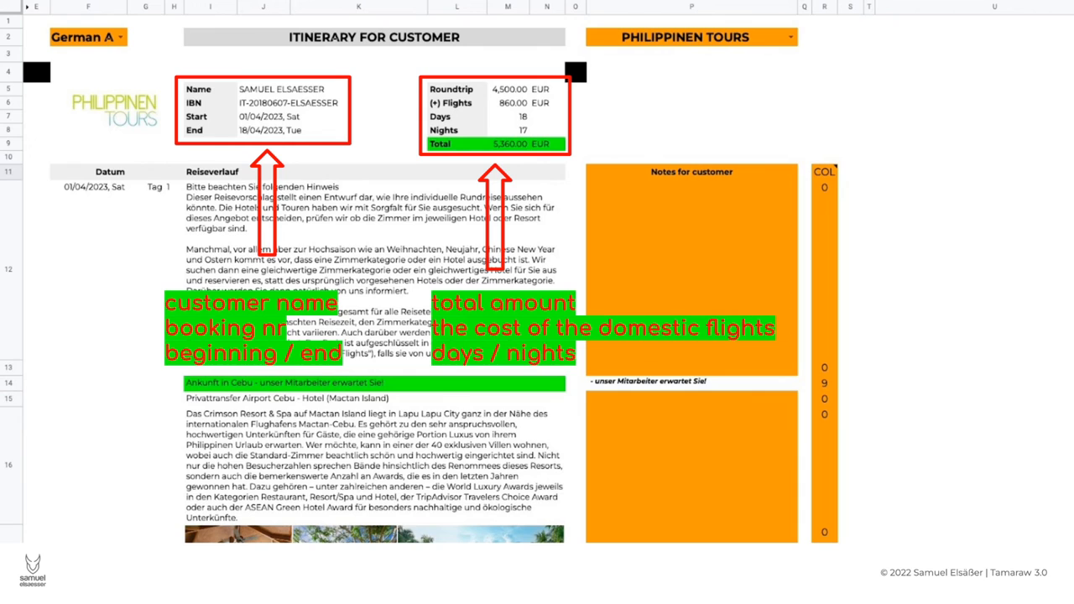
left_click(186, 534)
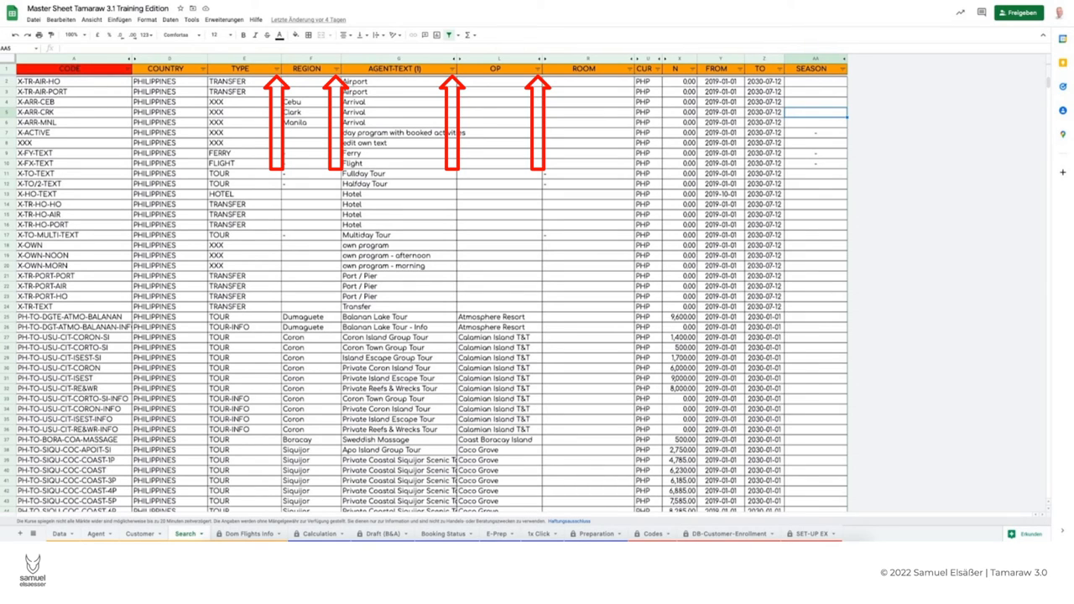
Step: Switch to the Dom Flights Info sheet with passengers, arranged flights and airfare notes
left_click(248, 530)
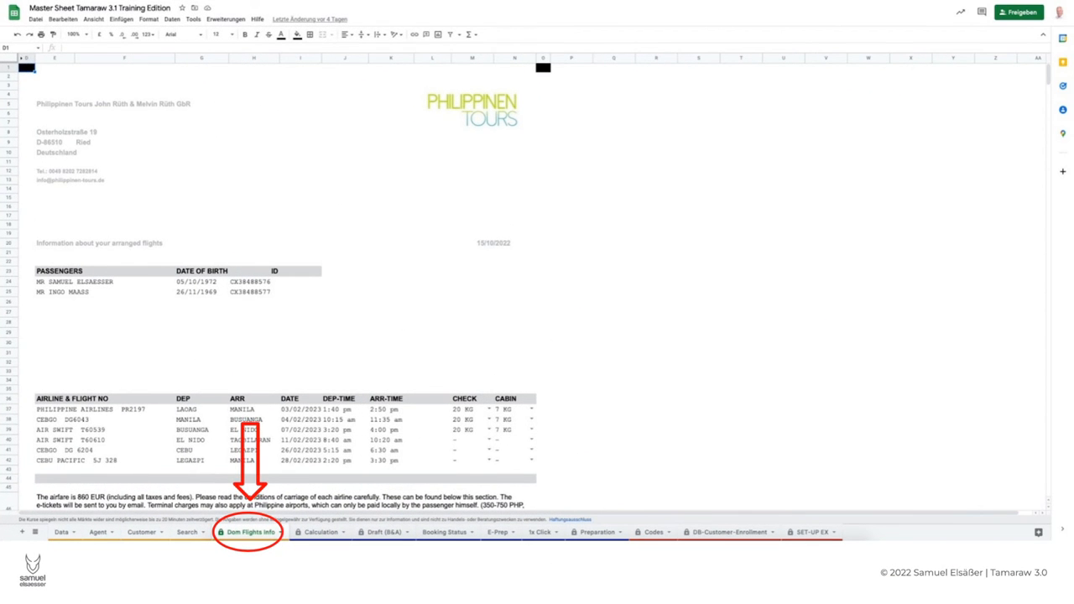